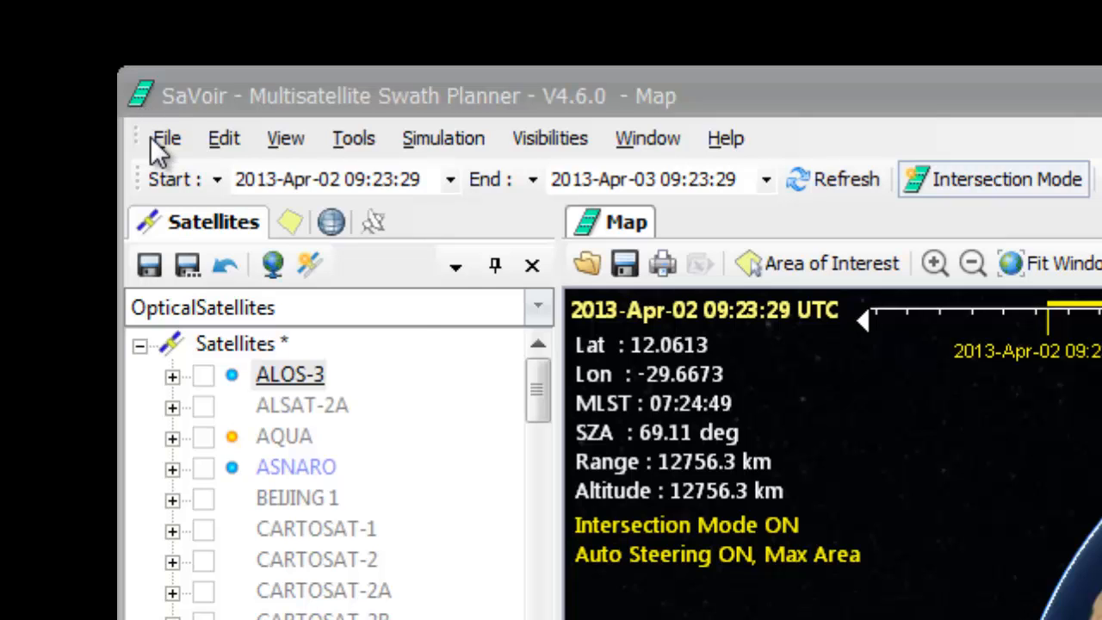
Step: Start an area-of-interest import from File > Import/Export Areas > Import..
left_click(165, 138)
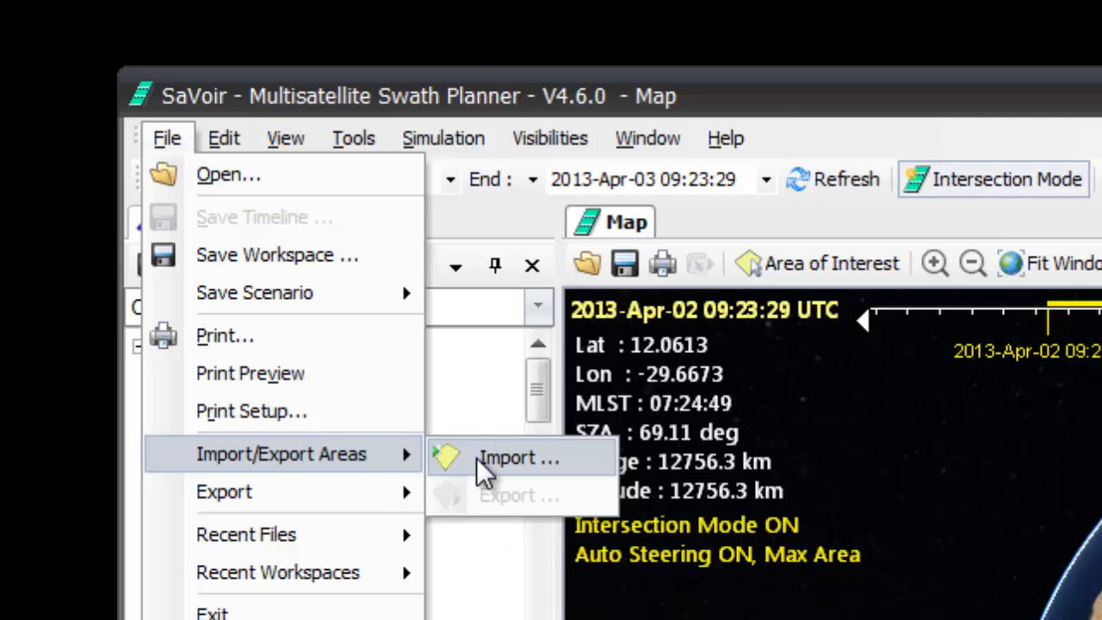
left_click(518, 458)
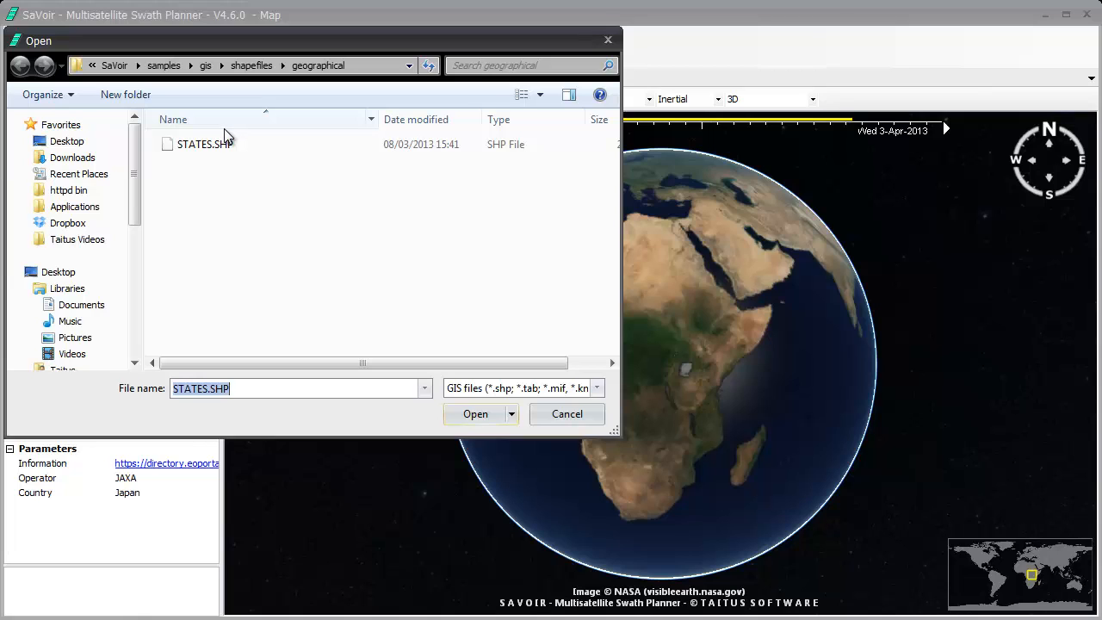
mouse_move(498, 444)
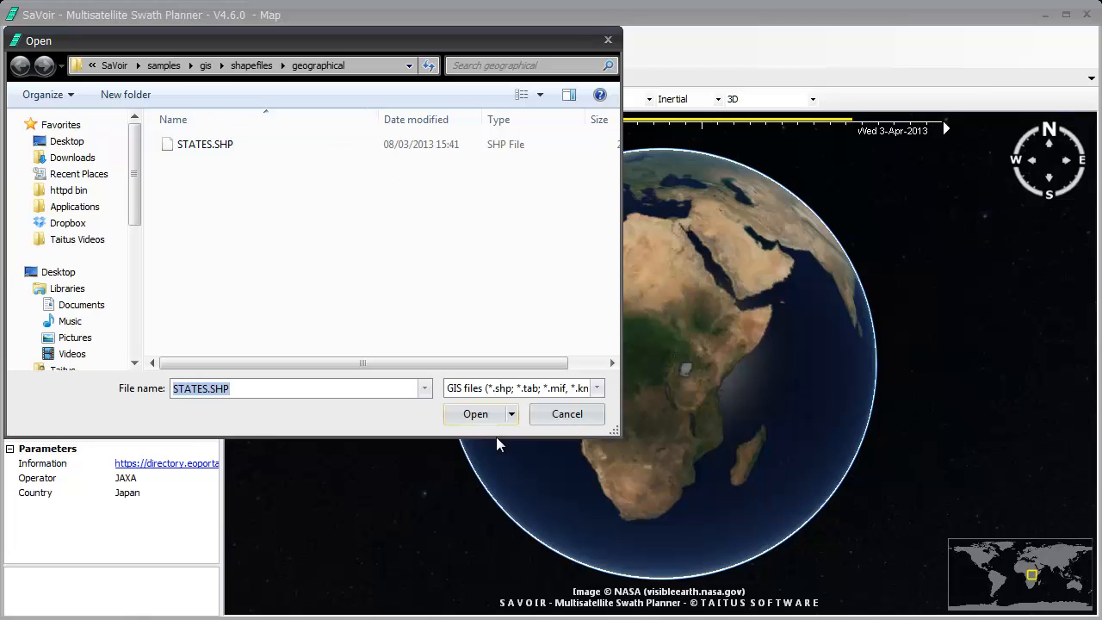
Step: Load STATES.SHP into the import preview with STATE_NAME as the shape Id field
left_click(475, 413)
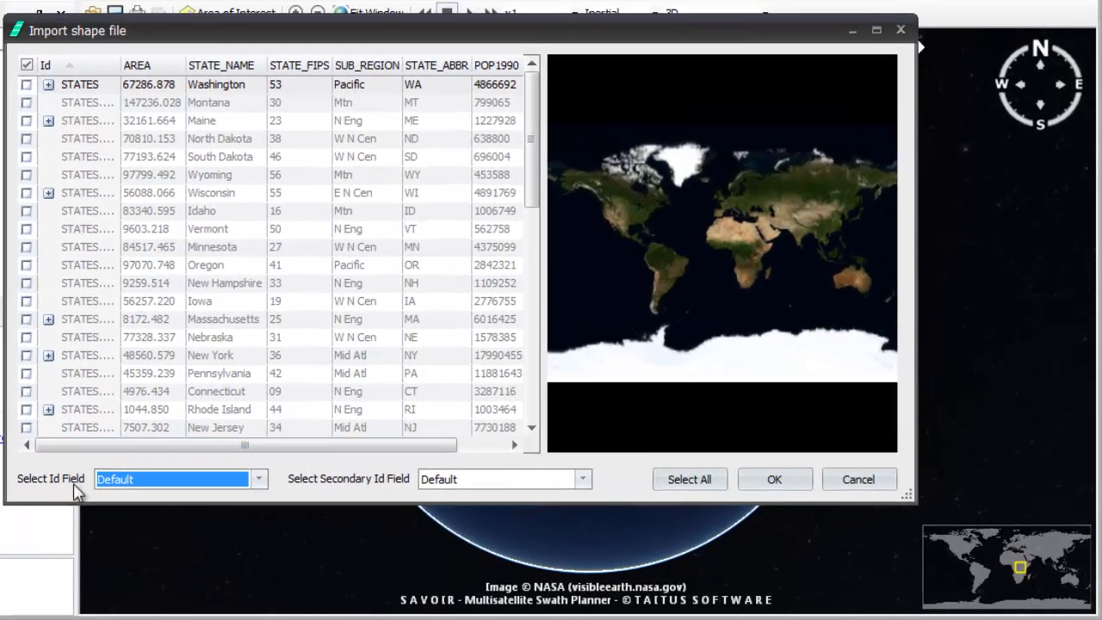
left_click(258, 478)
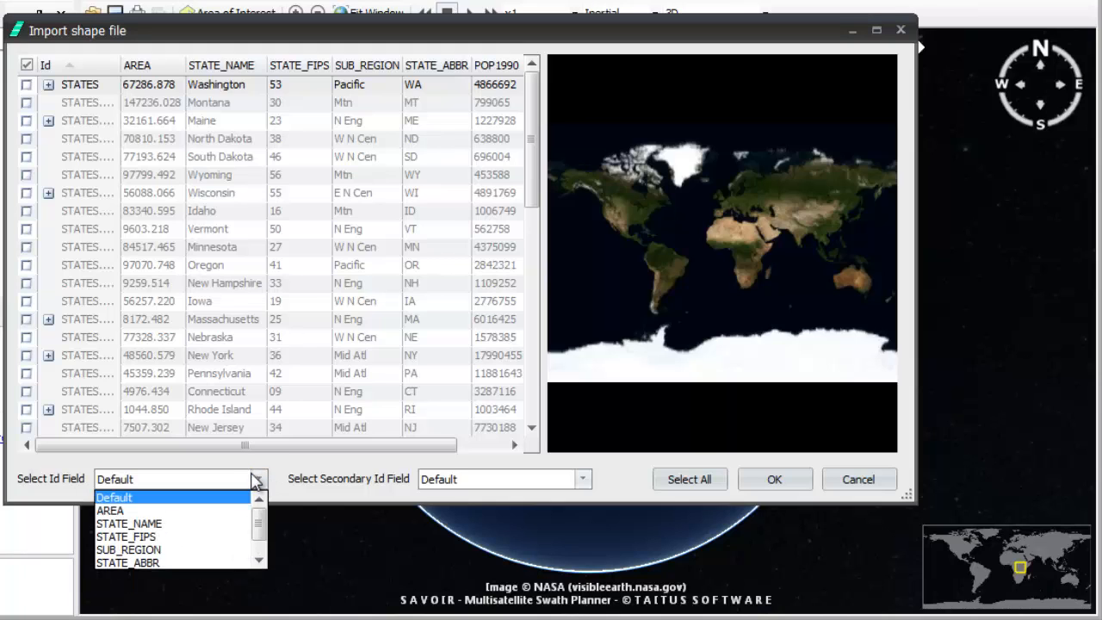
left_click(127, 523)
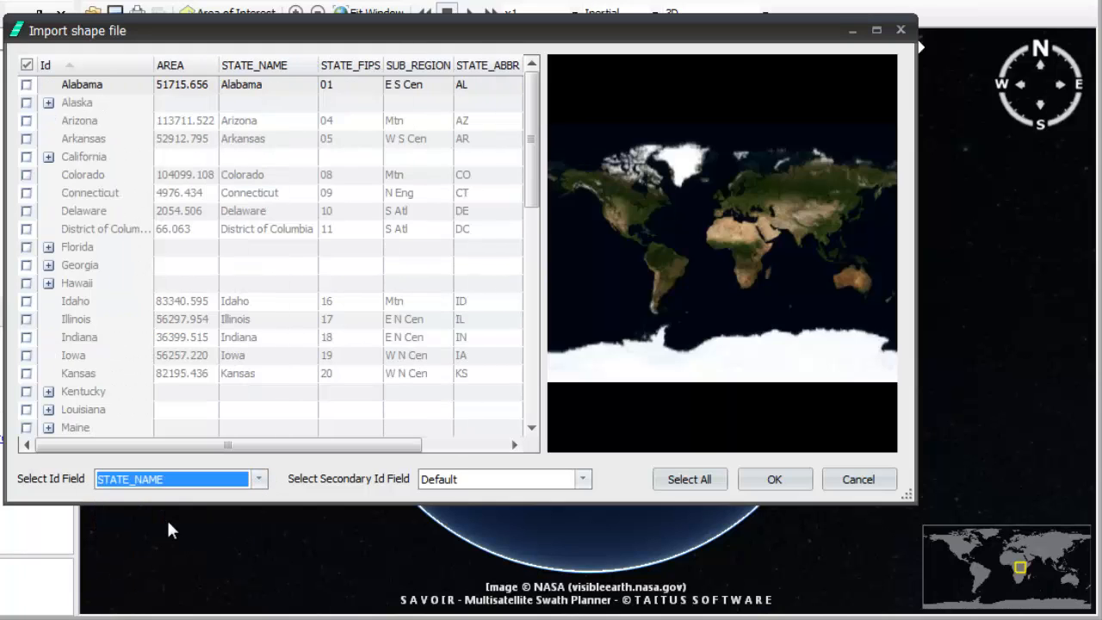
mouse_move(127, 130)
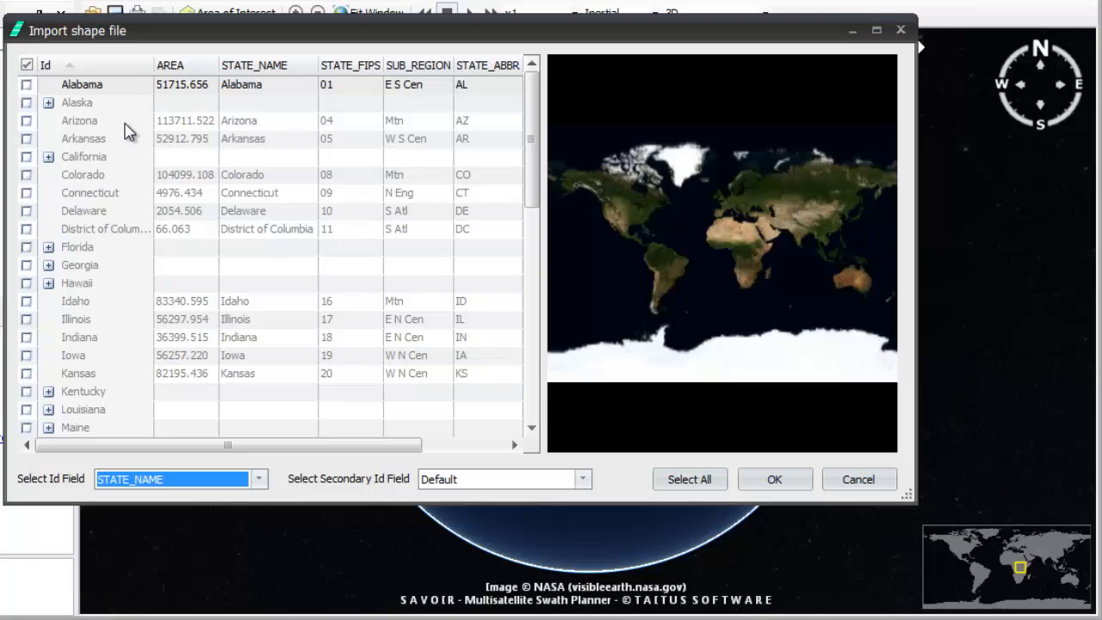
mouse_move(120, 360)
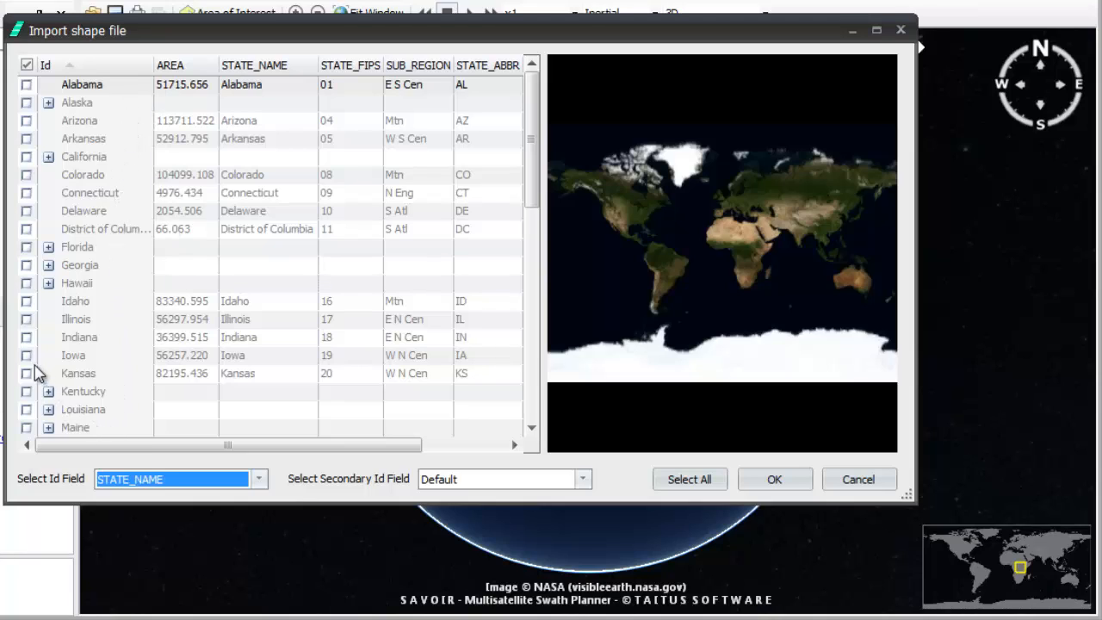
Step: Check Iowa, Nebraska, Nevada, New Hampshire and Pennsylvania in the shape list for import
left_click(28, 354)
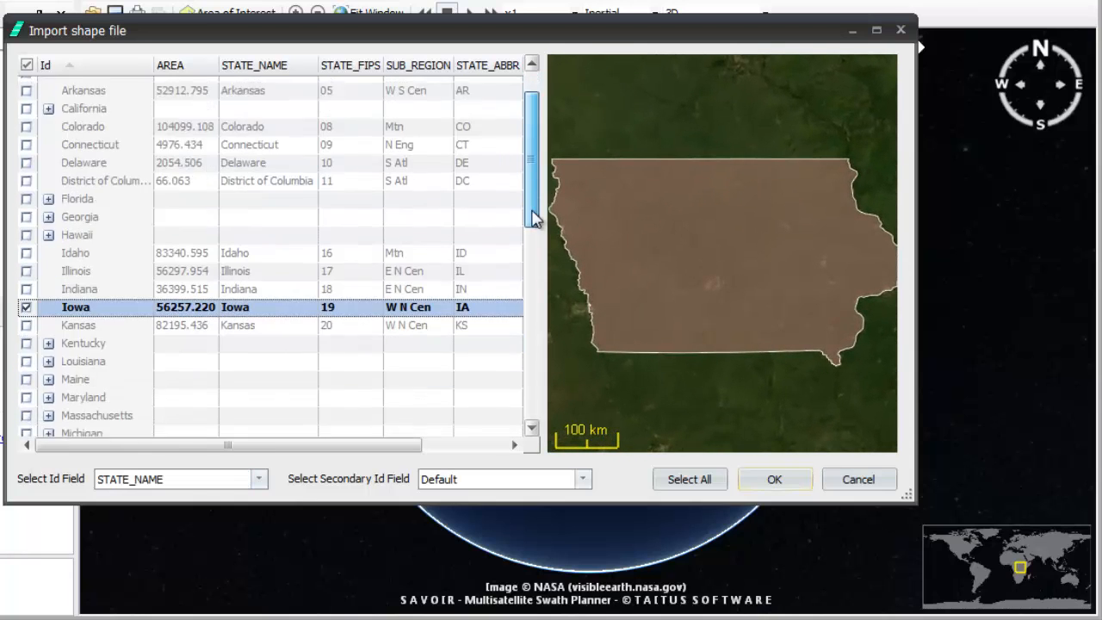
scroll("down", 3)
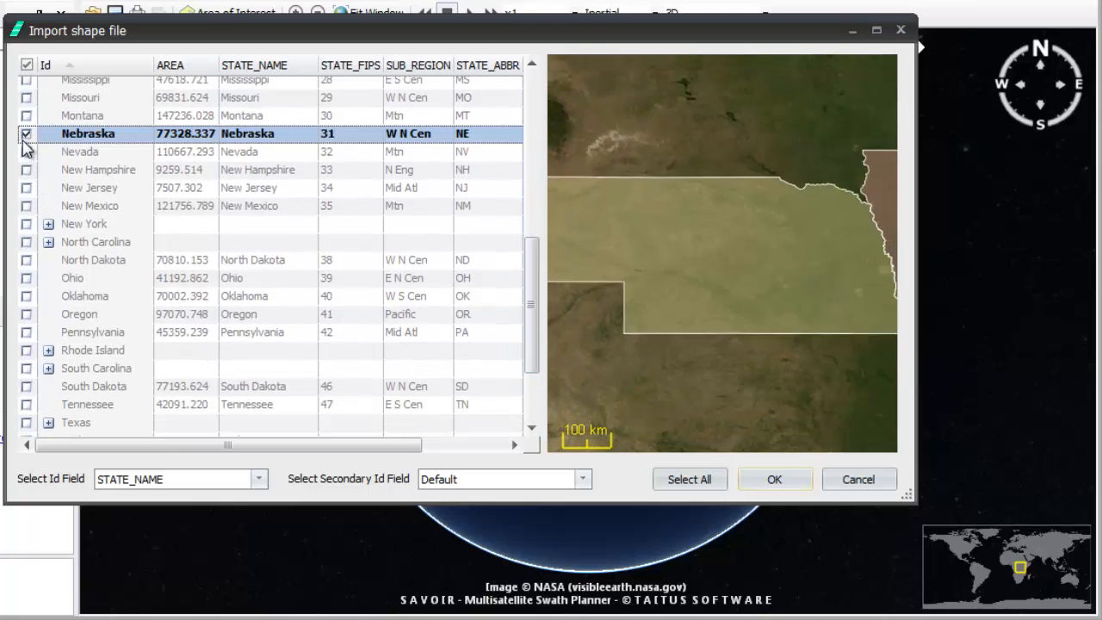
left_click(83, 151)
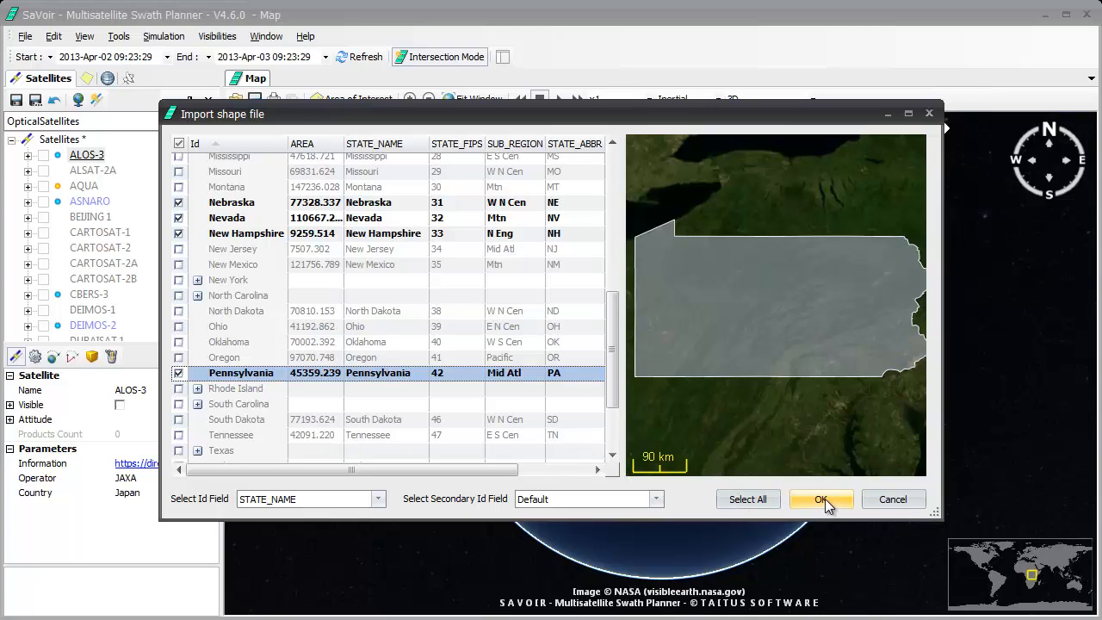
Step: Import the marked states and check Iowa, Nebraska, New Hampshire and Pennsylvania under Areas of Interest
left_click(819, 499)
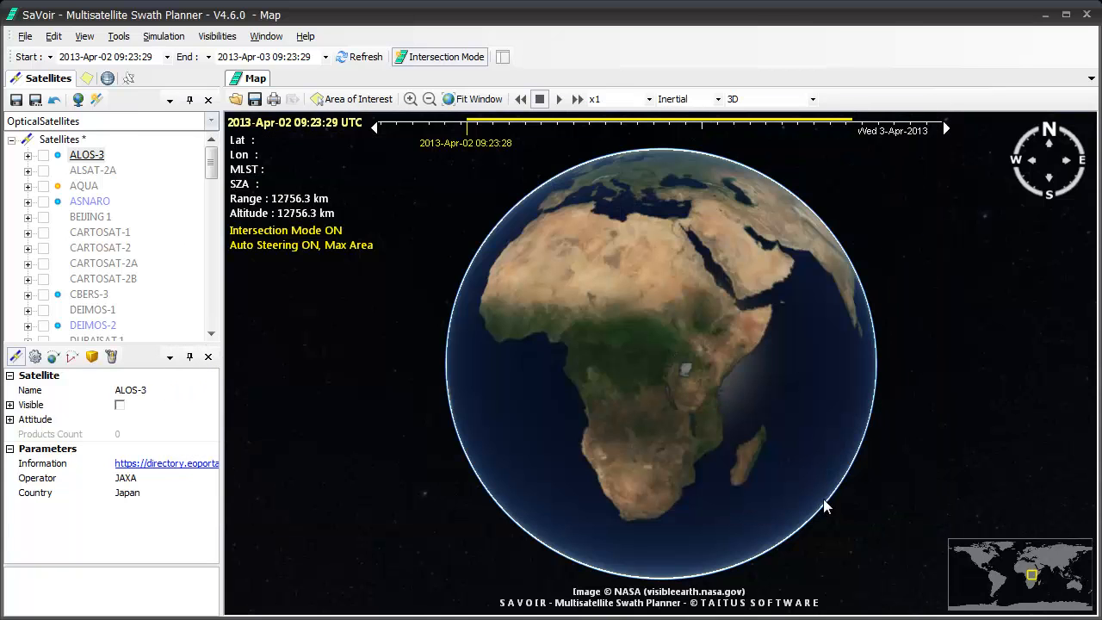
mouse_move(491, 387)
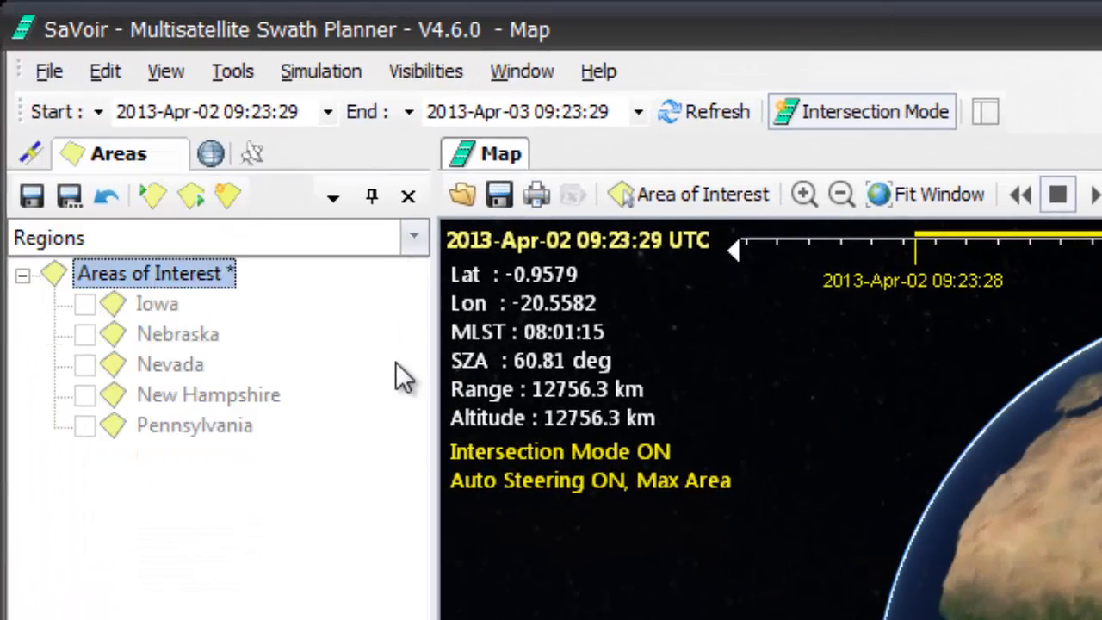
mouse_move(169, 365)
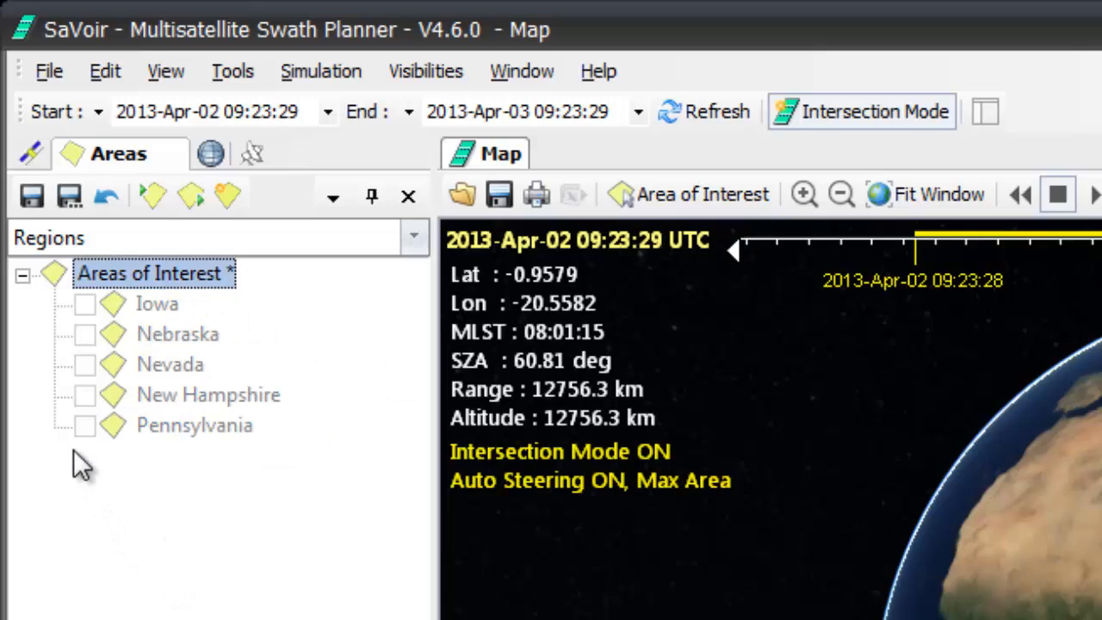
left_click(86, 303)
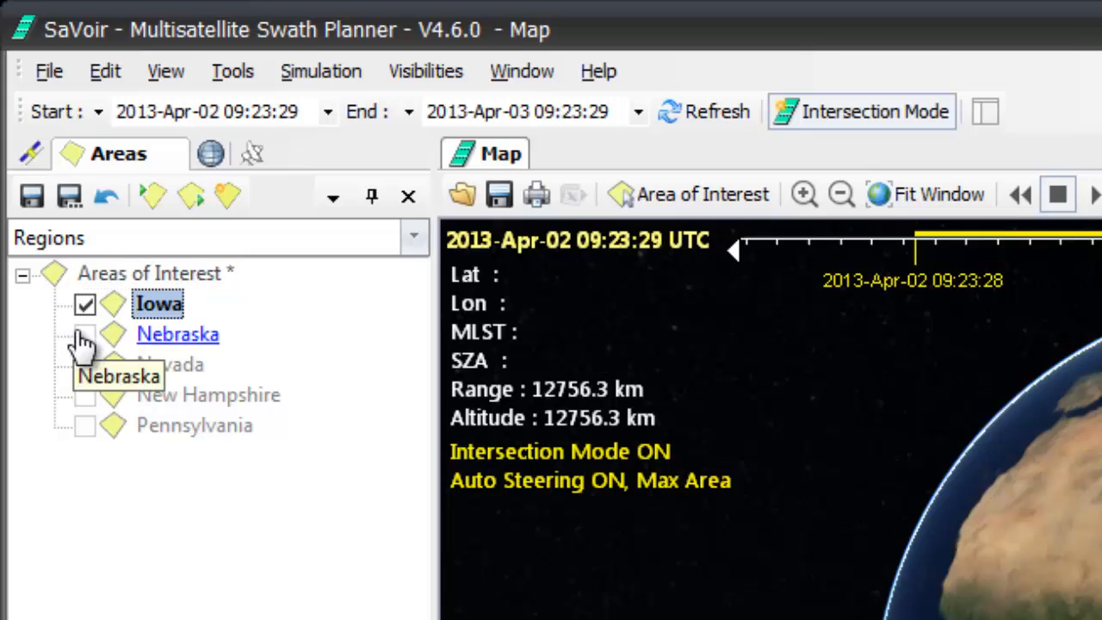
left_click(84, 334)
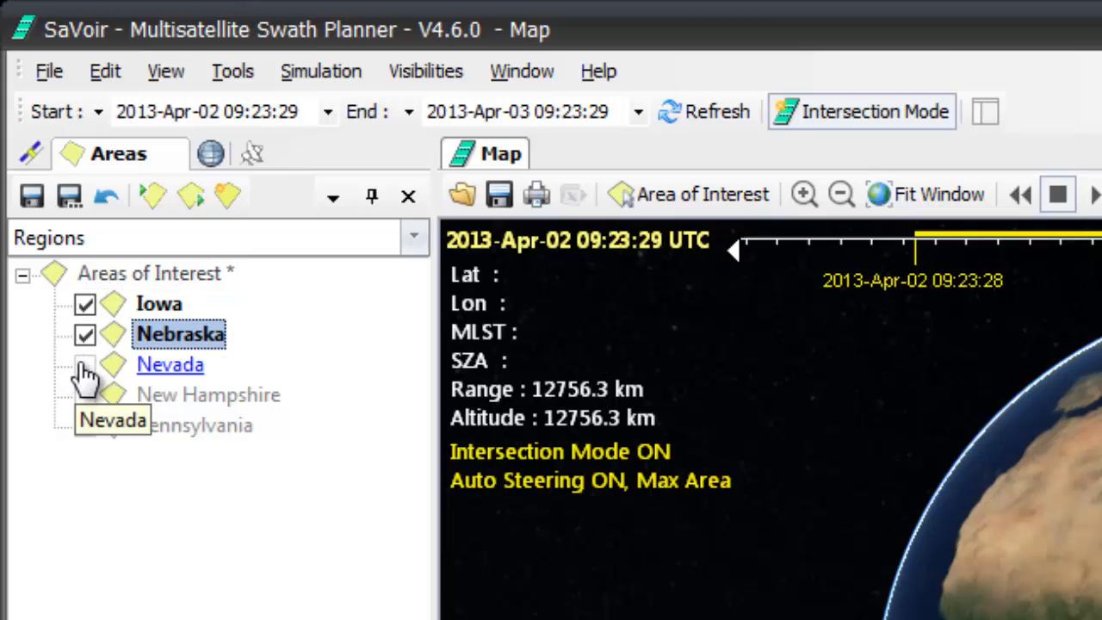
left_click(84, 365)
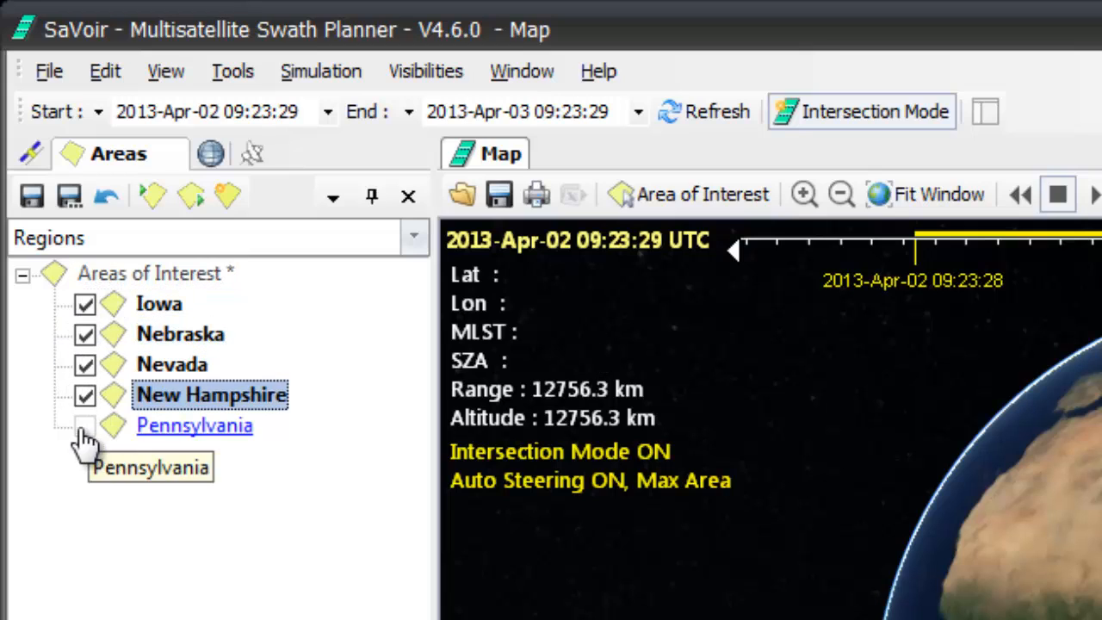
left_click(84, 423)
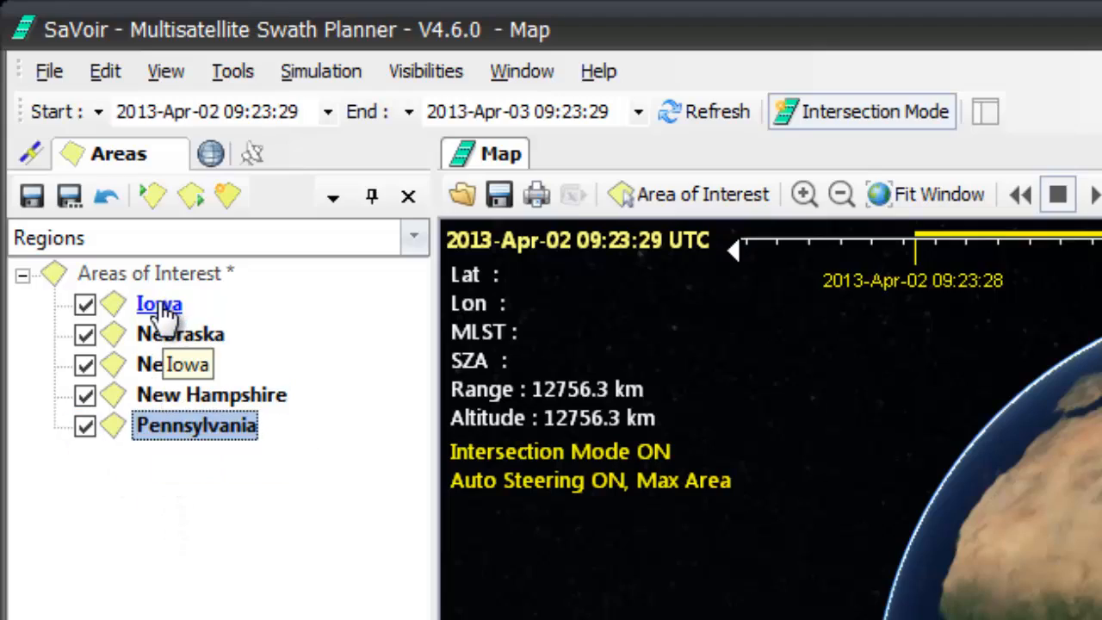
Step: Fly to Iowa and zoom out twice so all five state outlines show across the US
left_click(158, 302)
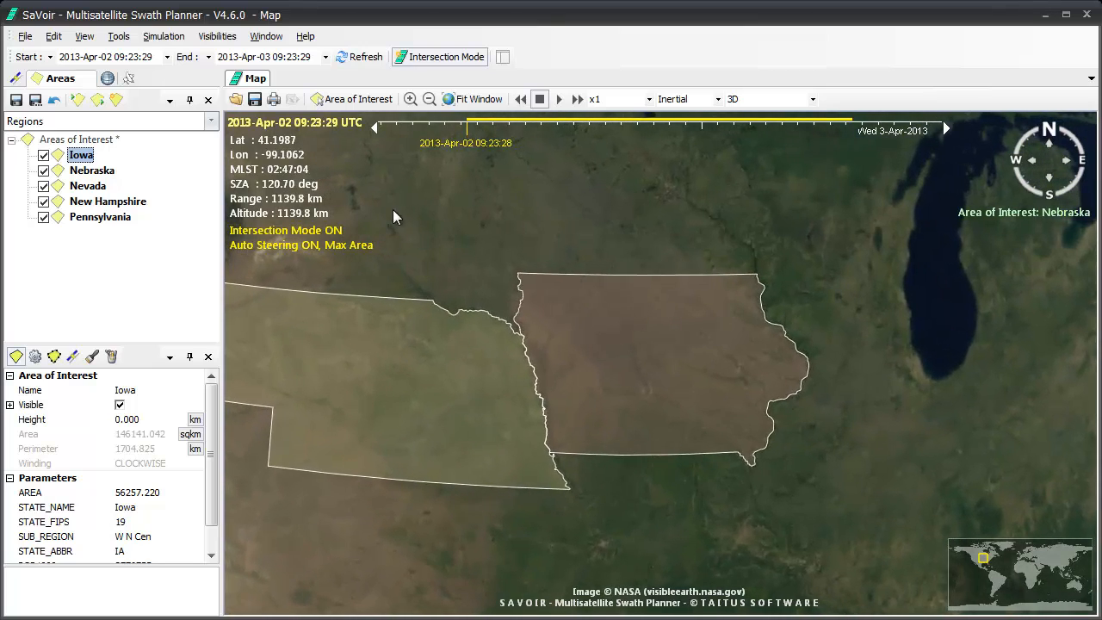
left_click(428, 98)
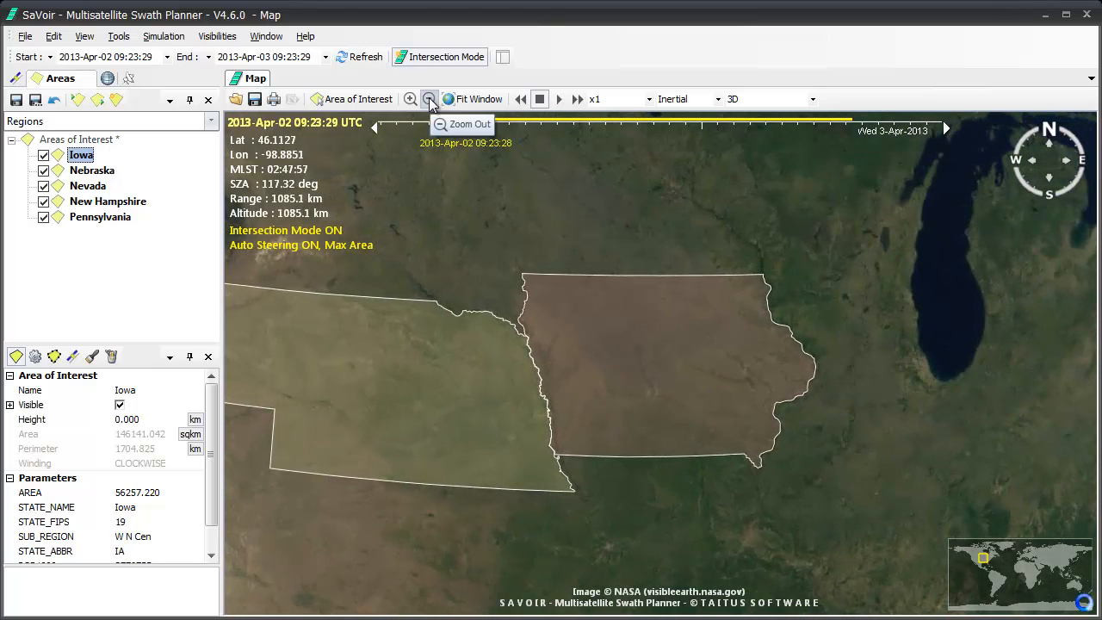
left_click(429, 98)
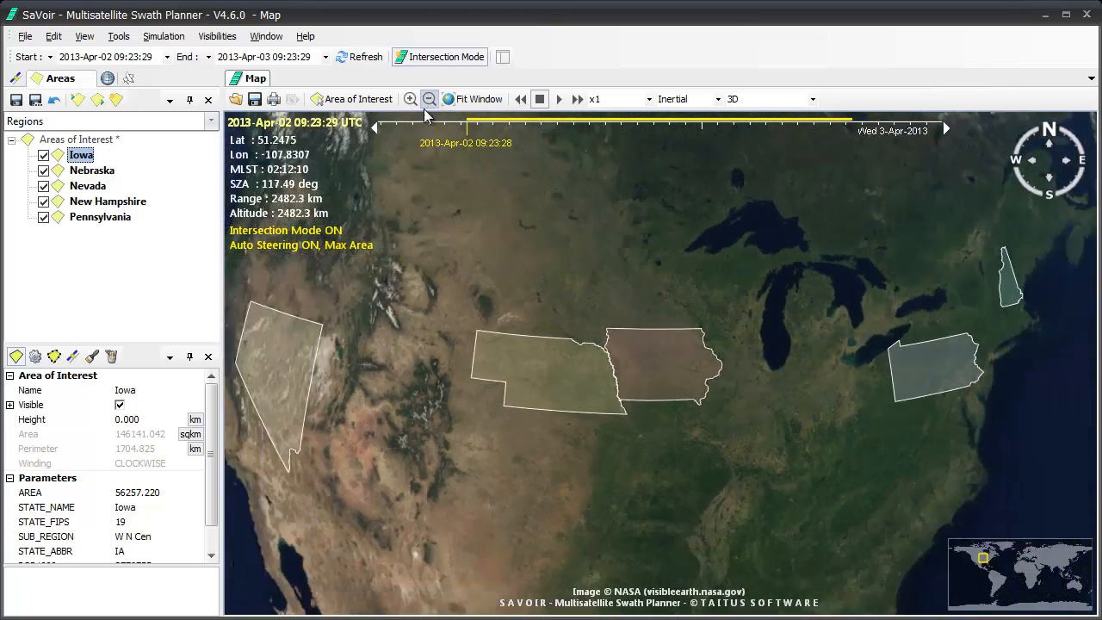